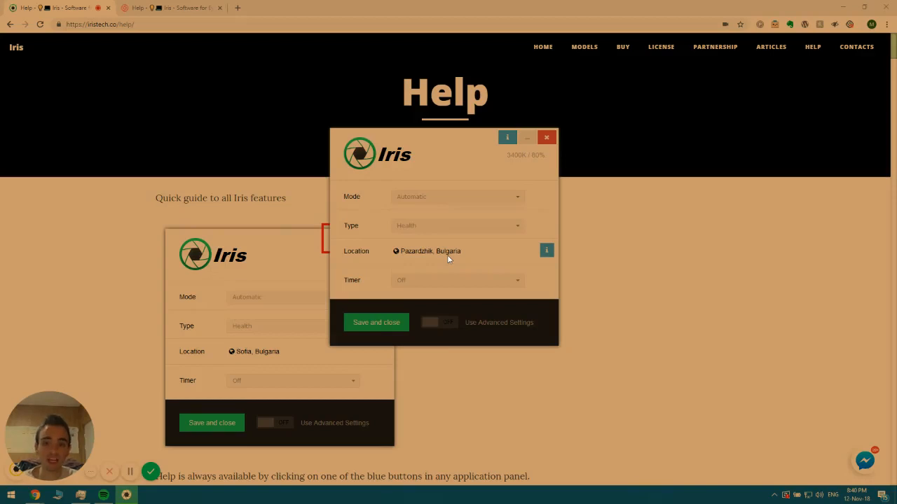
mouse_move(442, 293)
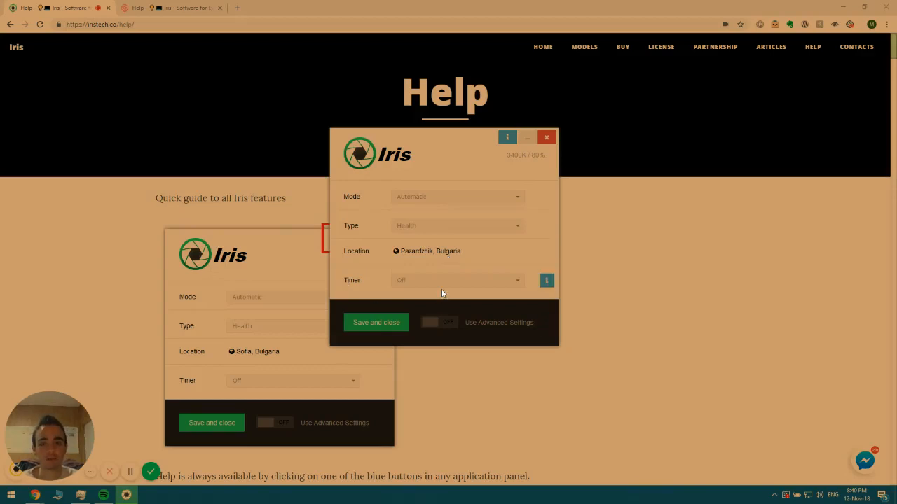
mouse_move(448, 283)
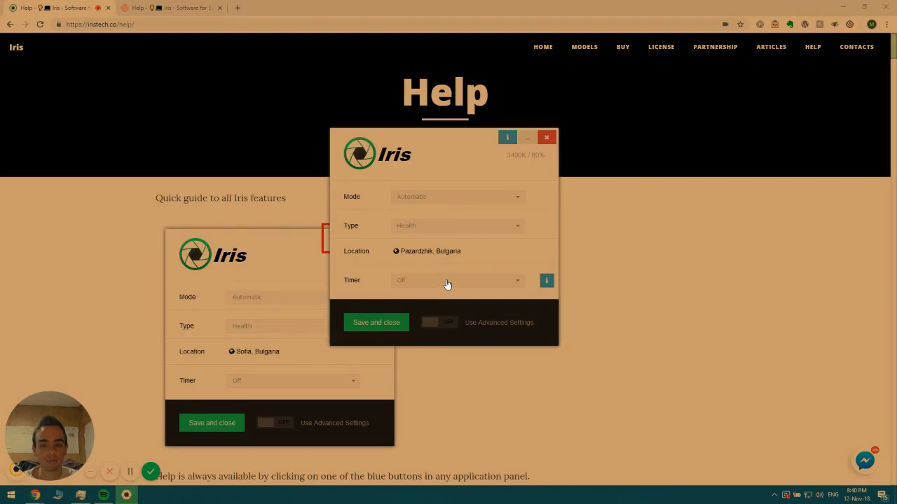
mouse_move(459, 286)
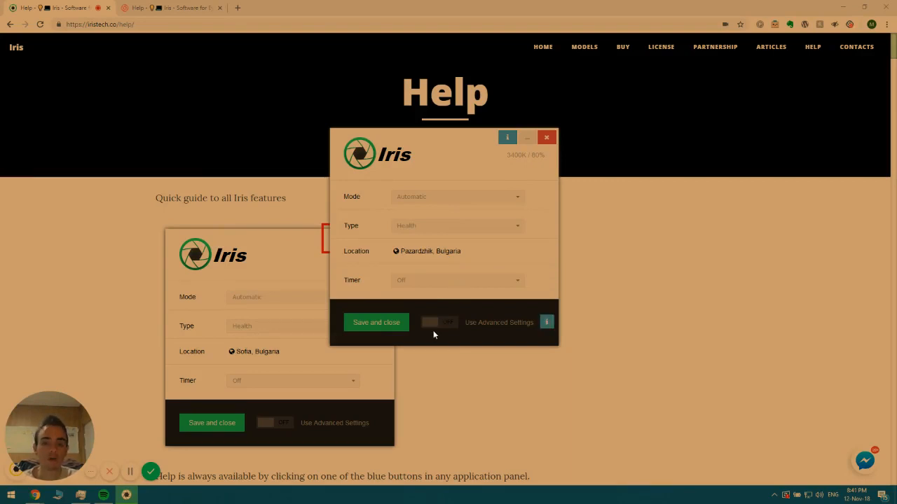
- Switch the screen-filter Type to Sleep and then to Gaming
click(440, 322)
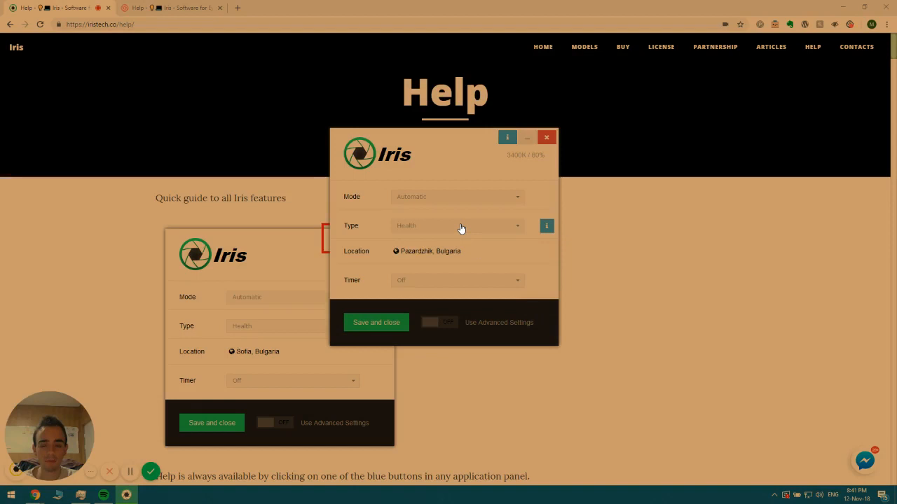
click(457, 226)
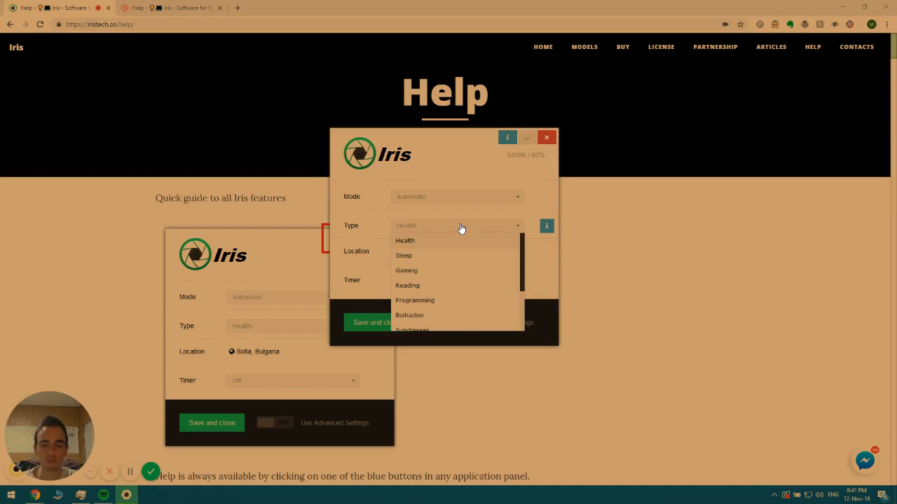
mouse_move(433, 244)
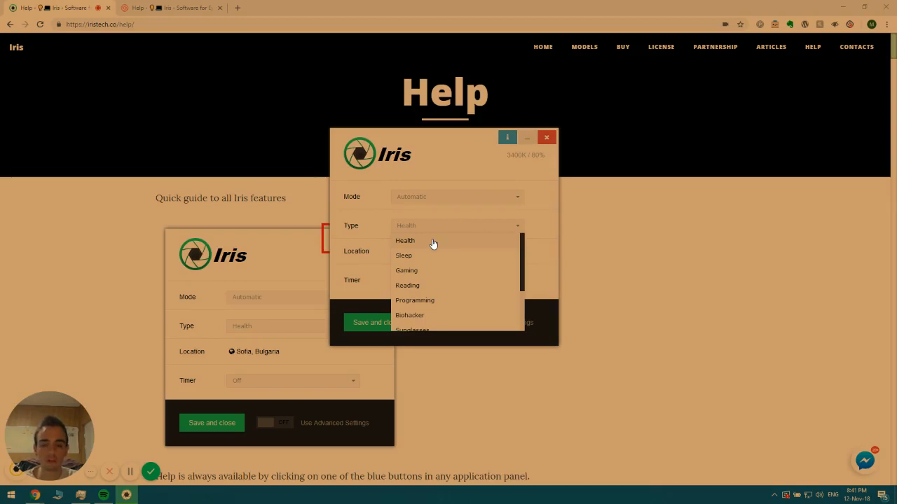
click(405, 241)
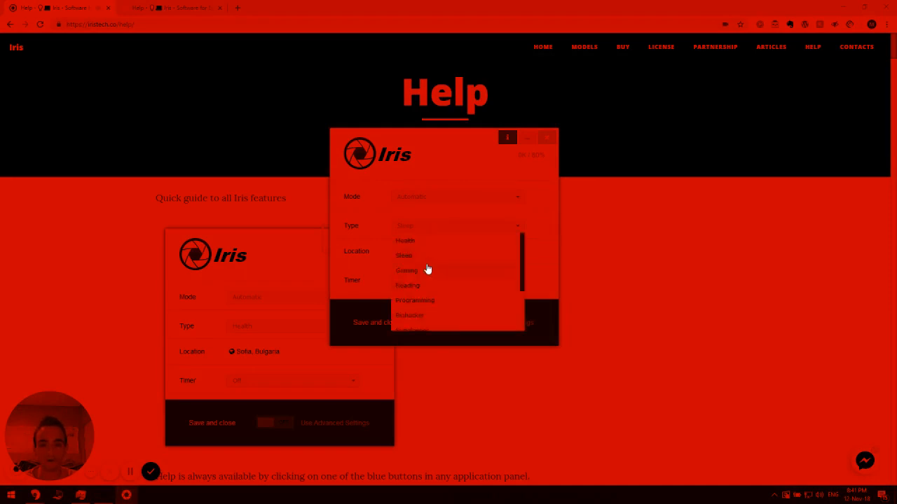
click(406, 270)
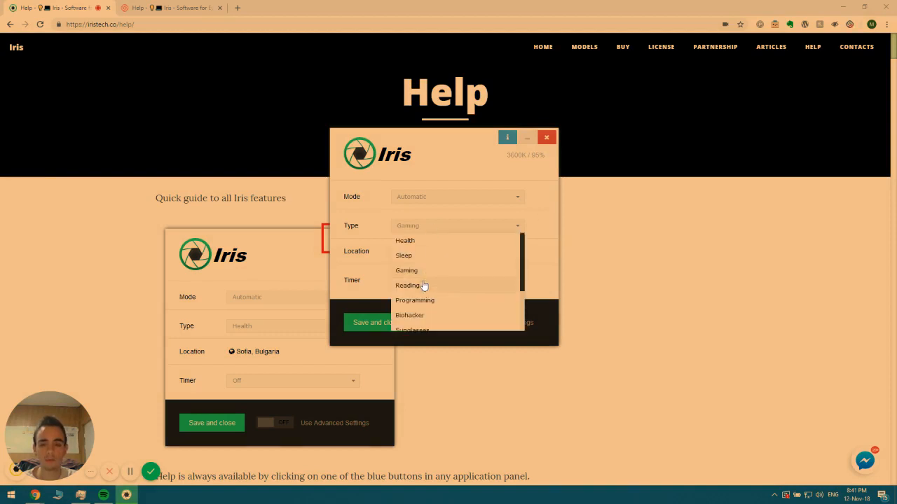
- Step the filter Type through Reading, Programming and BioHacker, ending on Dark
click(409, 286)
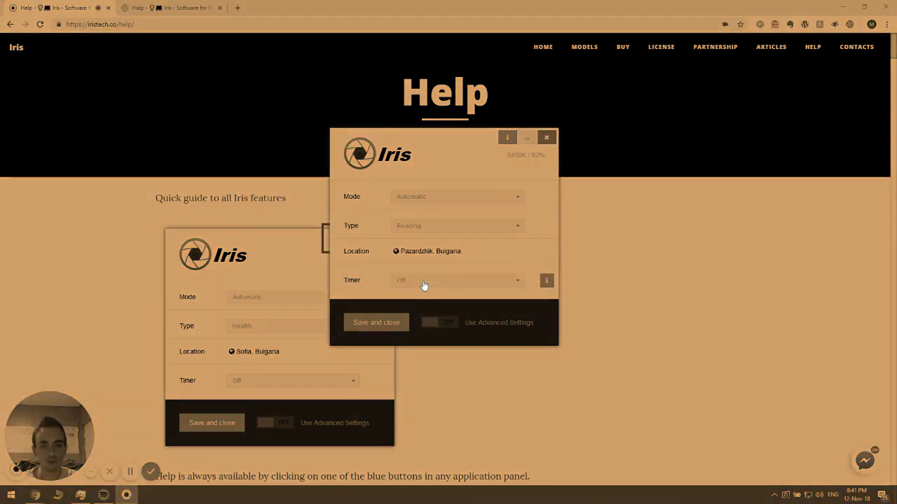
click(457, 226)
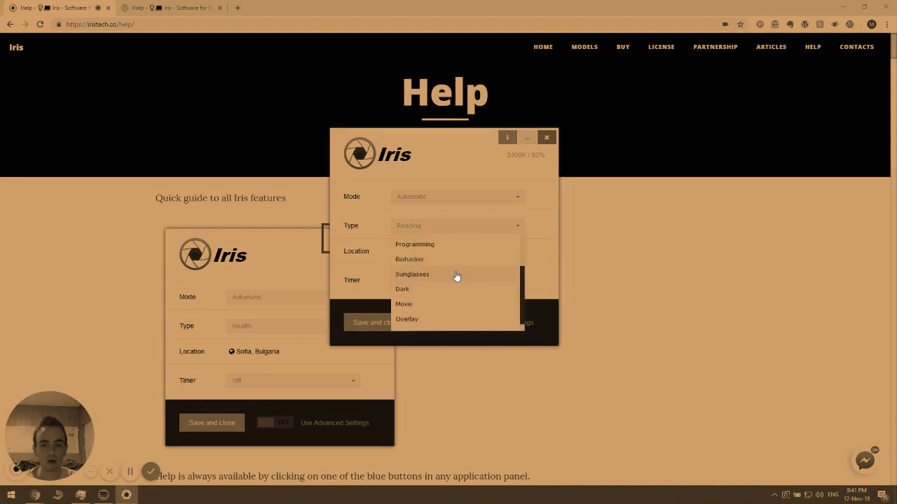
click(414, 243)
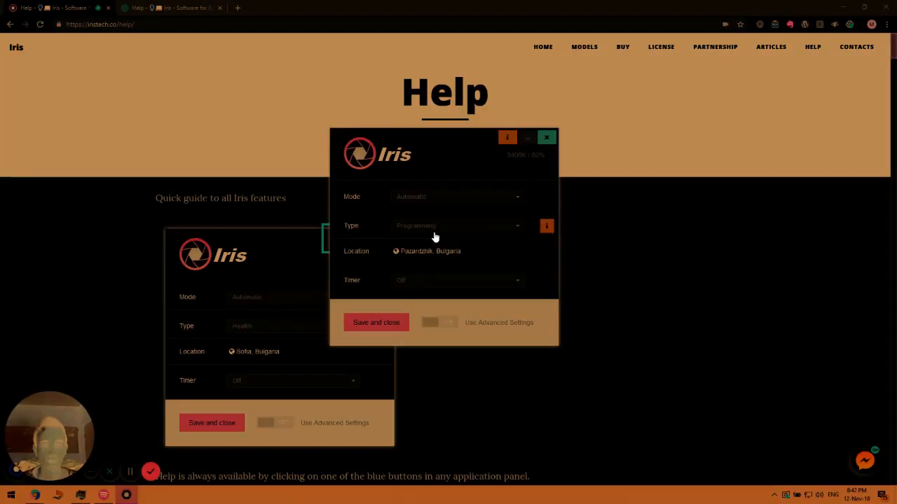
click(455, 226)
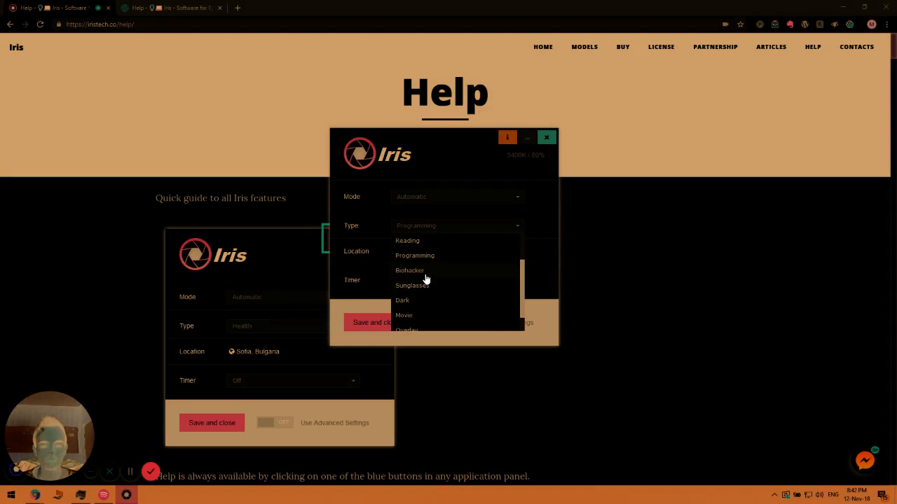
click(412, 286)
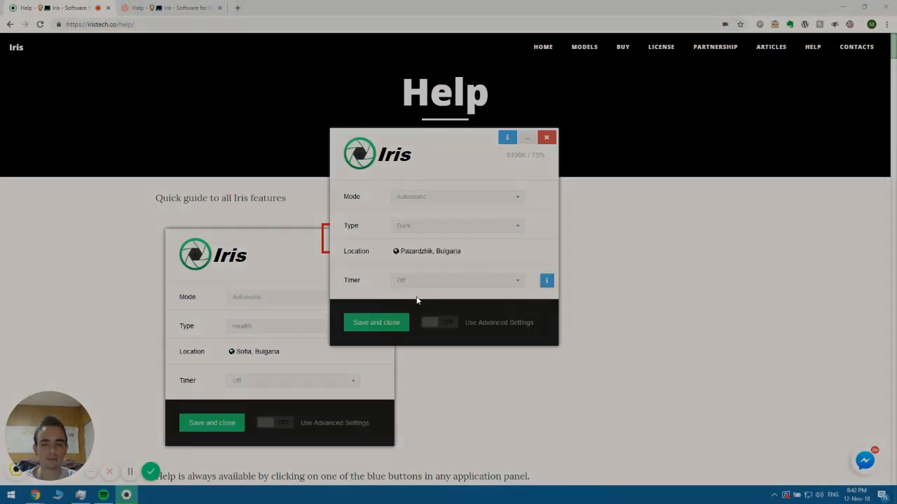
- Apply a filter type from further down the list, tinting the screen pink
click(547, 226)
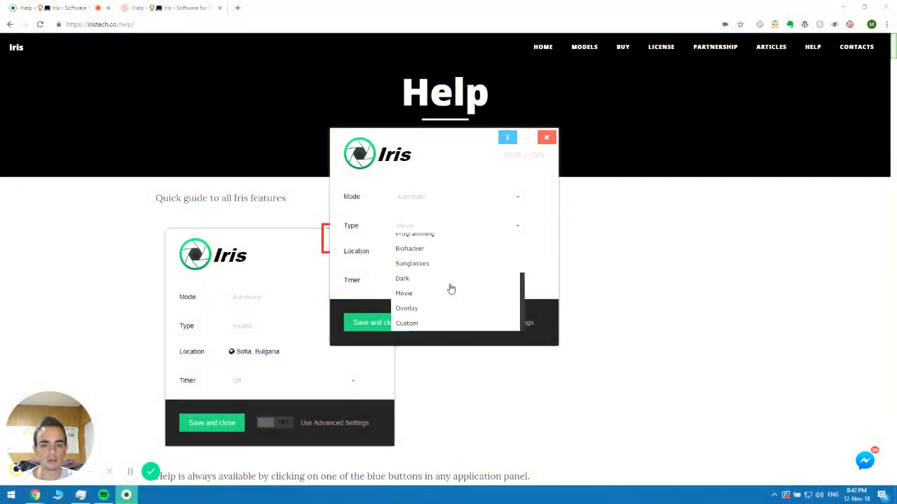
click(406, 308)
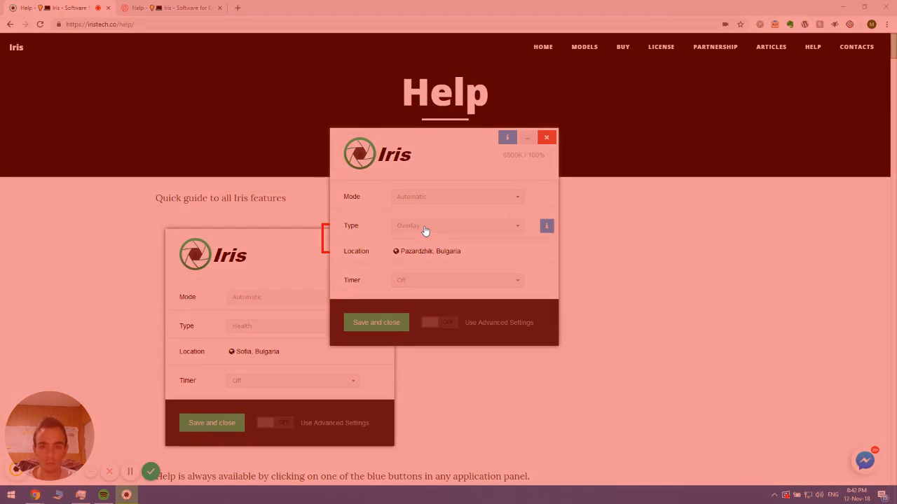
- Set the Type to Custom and leave advanced settings for the main panel
click(457, 224)
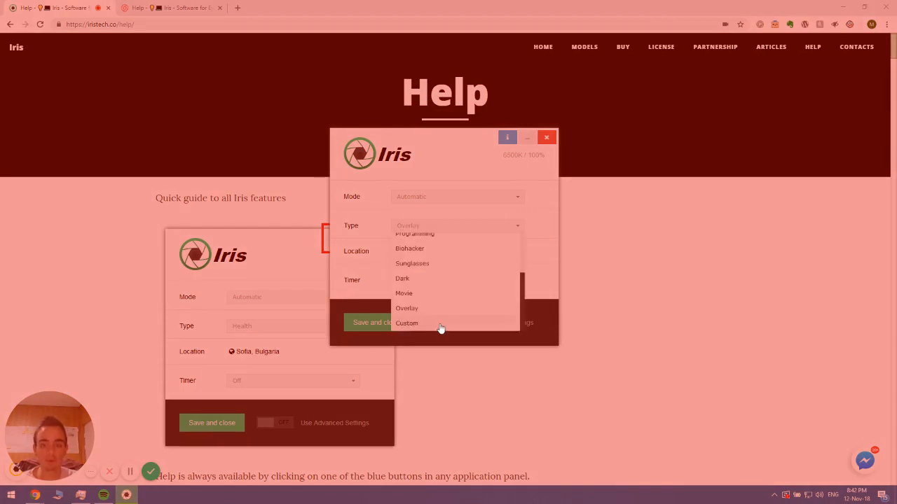
click(407, 322)
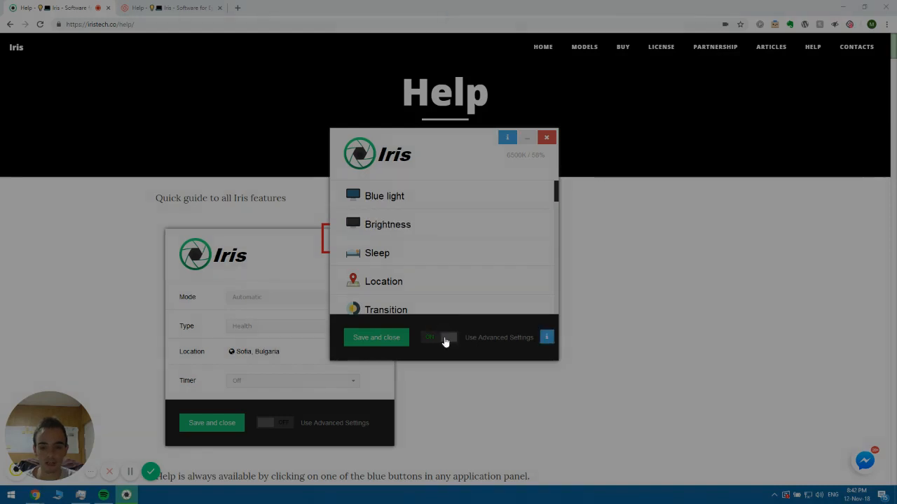
click(440, 336)
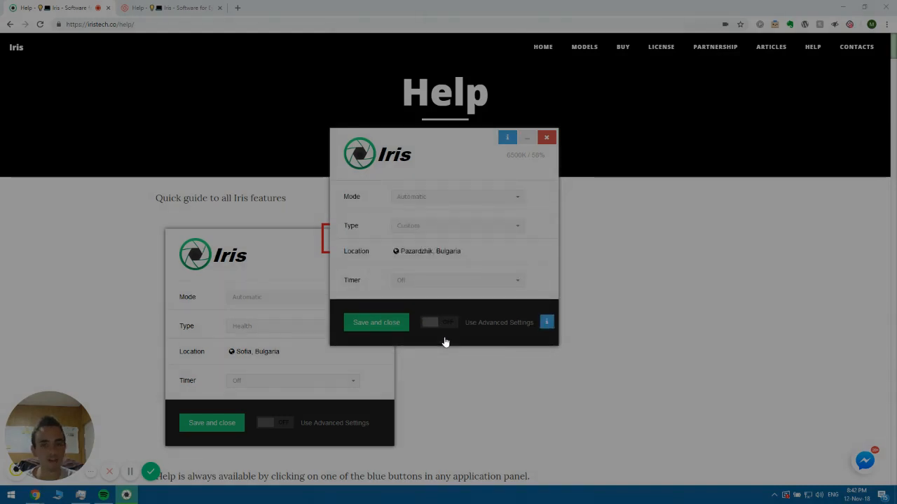